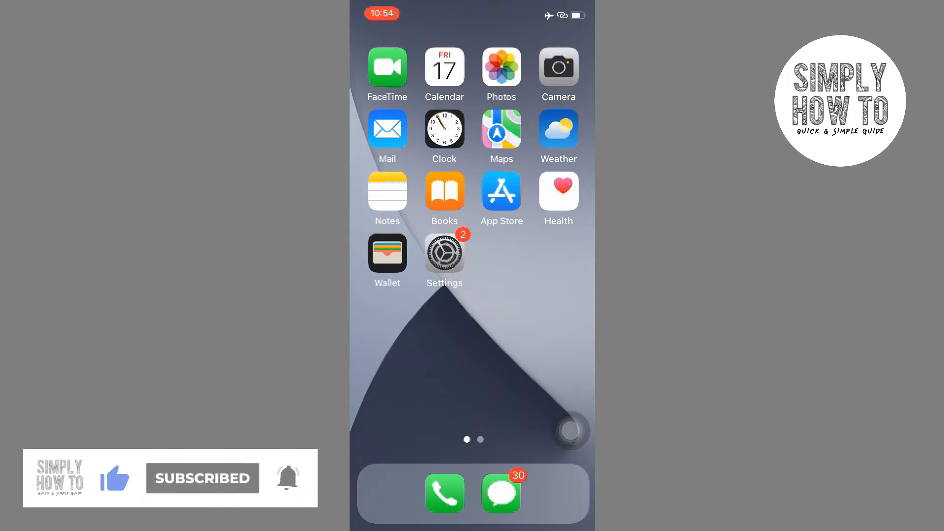
Step: Launch the Settings app from the Home Screen
{"action": "left_click", "coordinate": [444, 252]}
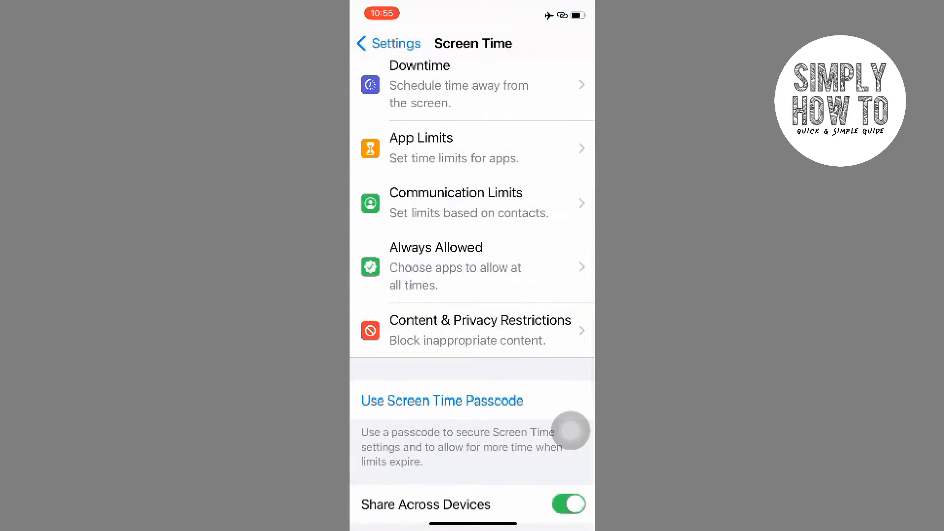
Step: Go back to the main Settings list and enter the Photos settings page
{"action": "left_click", "coordinate": [389, 43]}
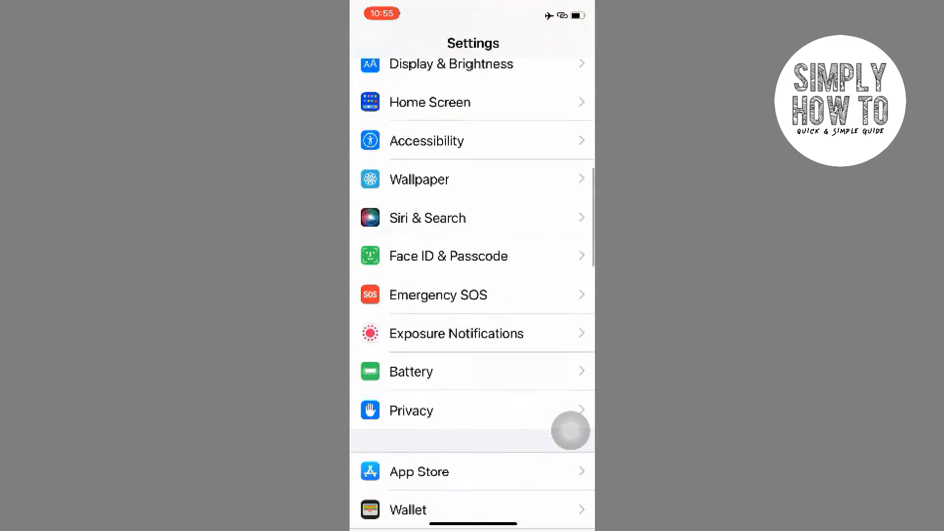
{"action": "scroll", "scroll_direction": "down", "scroll_amount": 3}
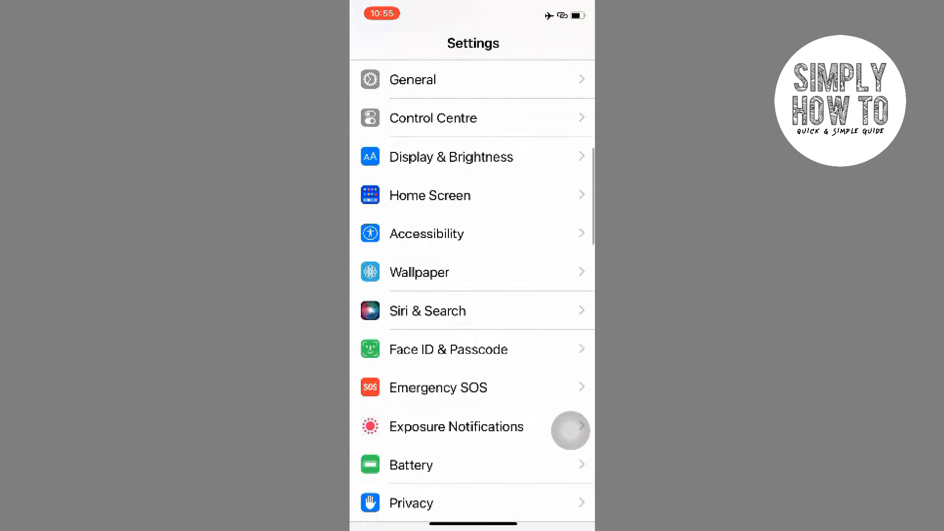
{"action": "scroll", "scroll_direction": "down", "scroll_amount": 3}
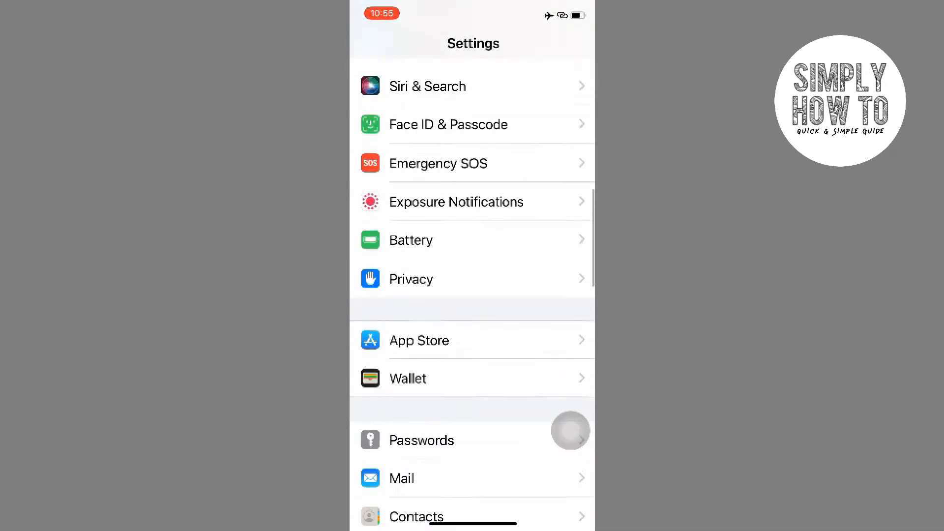
{"action": "scroll", "scroll_direction": "down", "scroll_amount": 3}
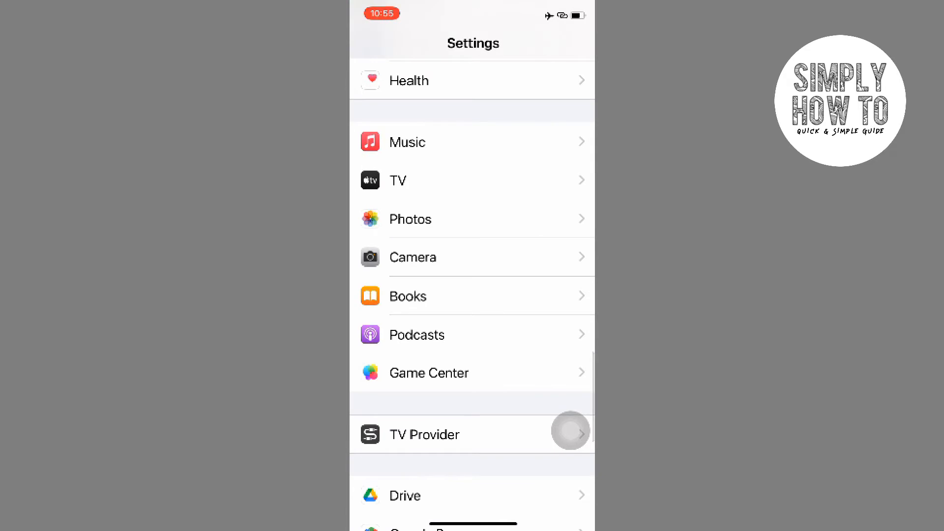
{"action": "left_click", "coordinate": [411, 219]}
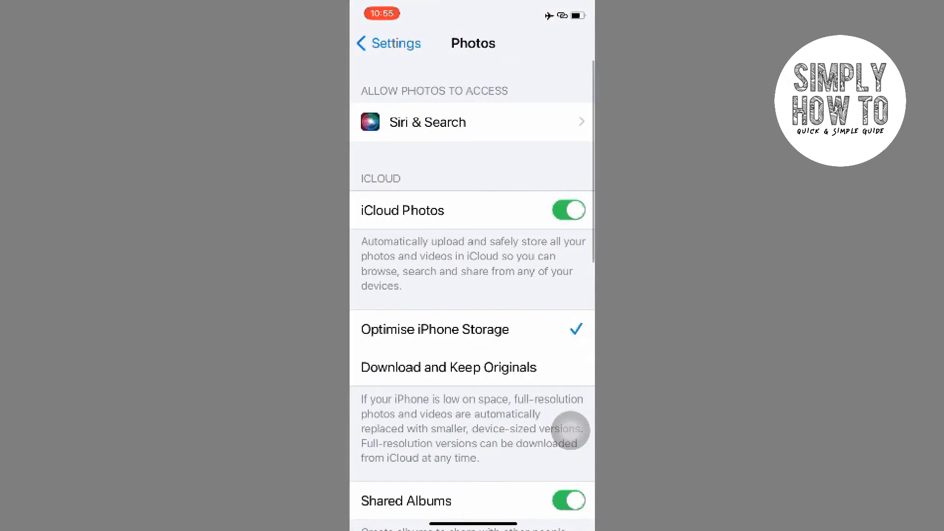
Step: Scroll further down Photos settings, then return to the Albums list in Photos
{"action": "scroll", "scroll_direction": "down", "scroll_amount": 3}
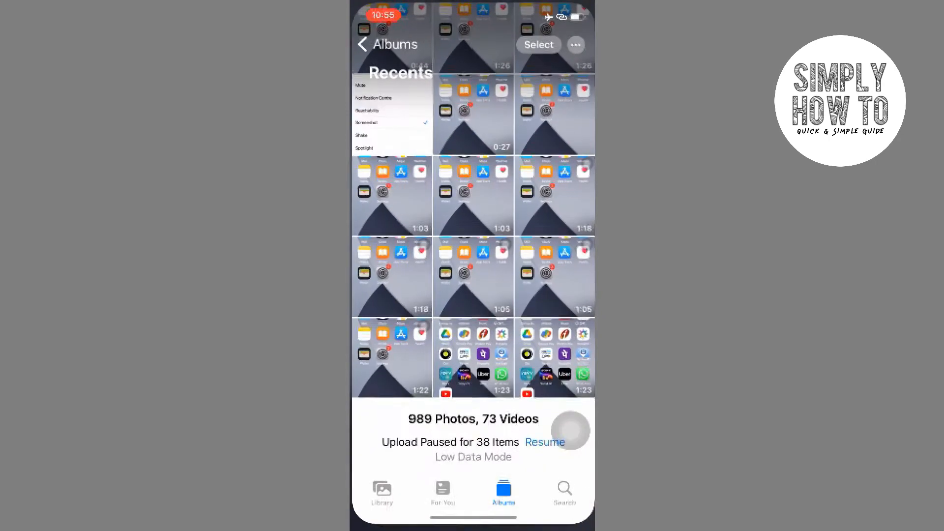
{"action": "left_click", "coordinate": [544, 442]}
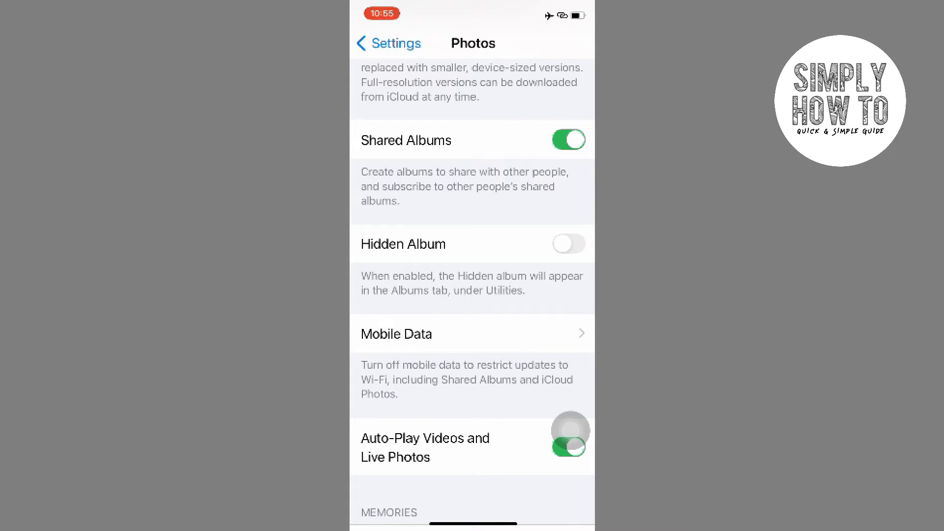
Step: Enable Hidden Album and confirm the Hidden album with 11 items appears under Utilities
{"action": "left_click", "coordinate": [567, 244]}
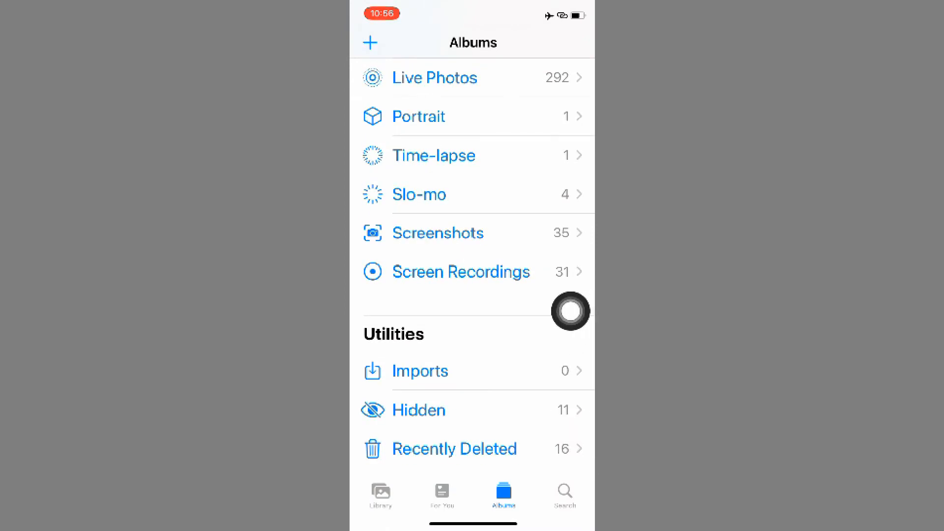
{"action": "left_click", "coordinate": [418, 410]}
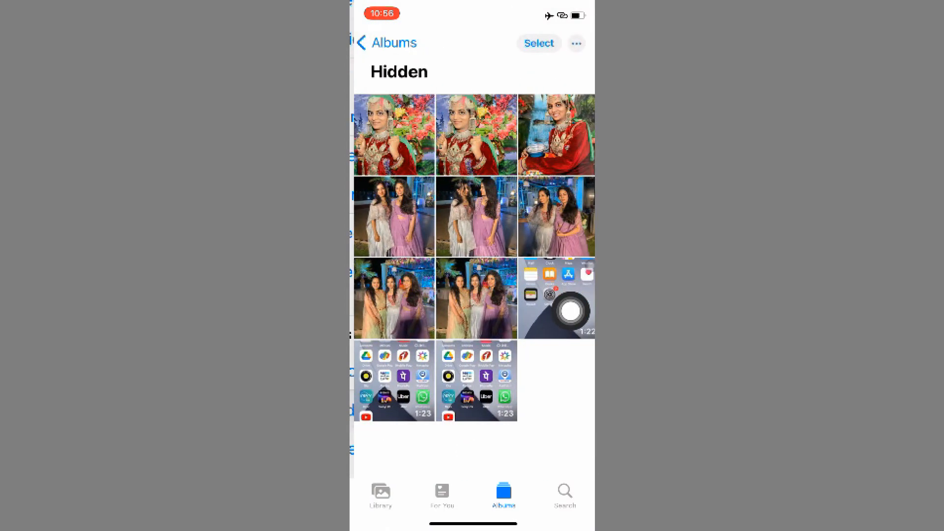
{"action": "left_click", "coordinate": [384, 43]}
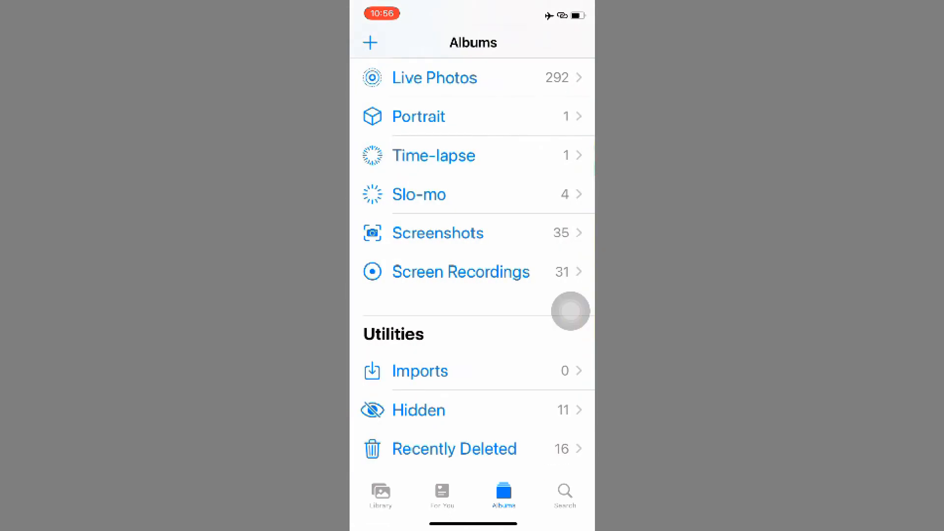